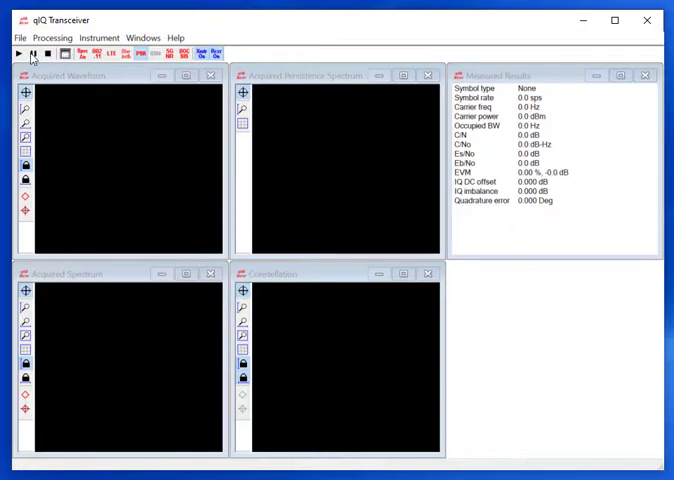
Start acquisition so the Pluto transmits the 8PSK waveform file and displays its waveform and spectrum.
left_click(12, 54)
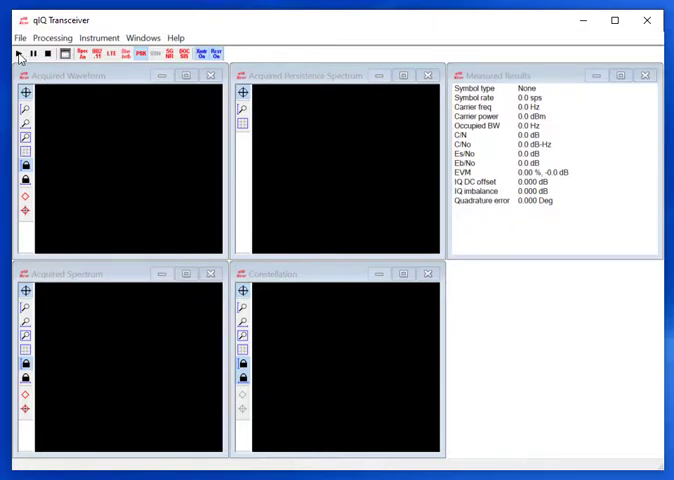
left_click(17, 53)
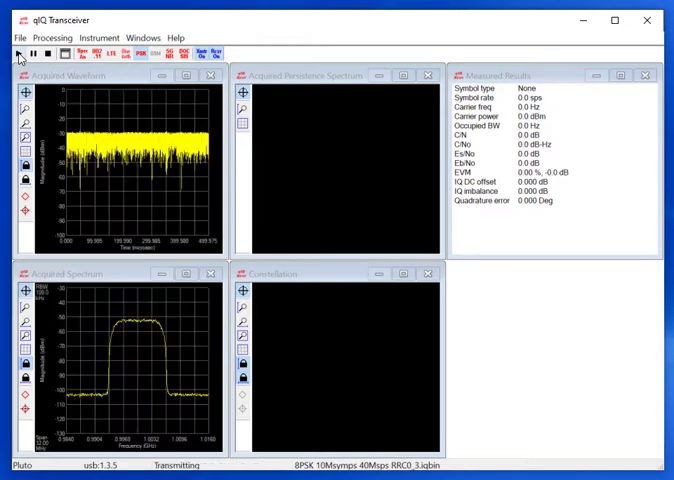